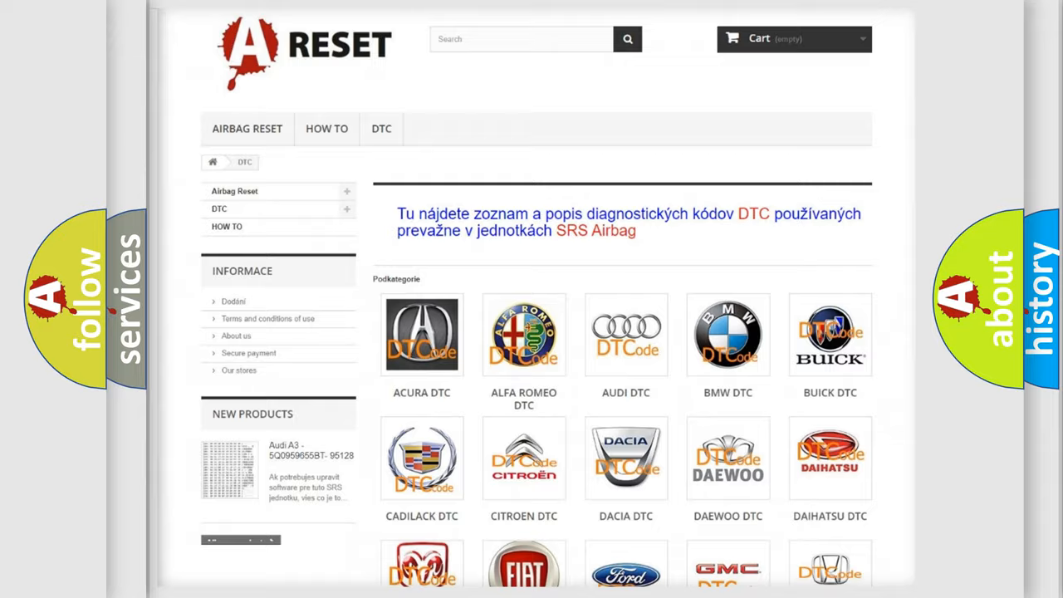
Choose the Jeep DTC tile from the brand grid to show its fault code list
scroll("down", 3)
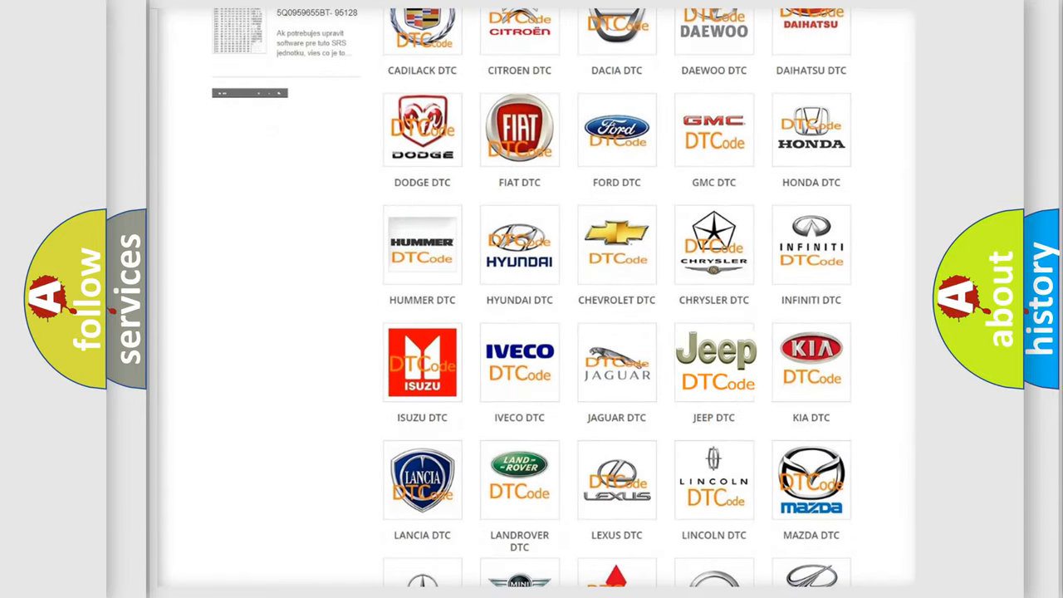
left_click(714, 362)
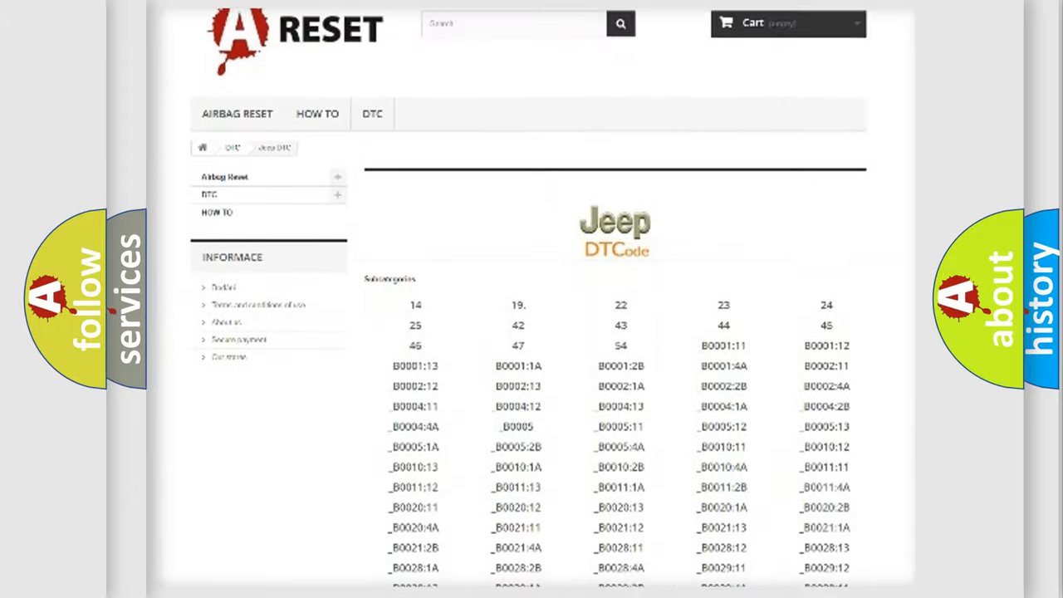
scroll("down", 3)
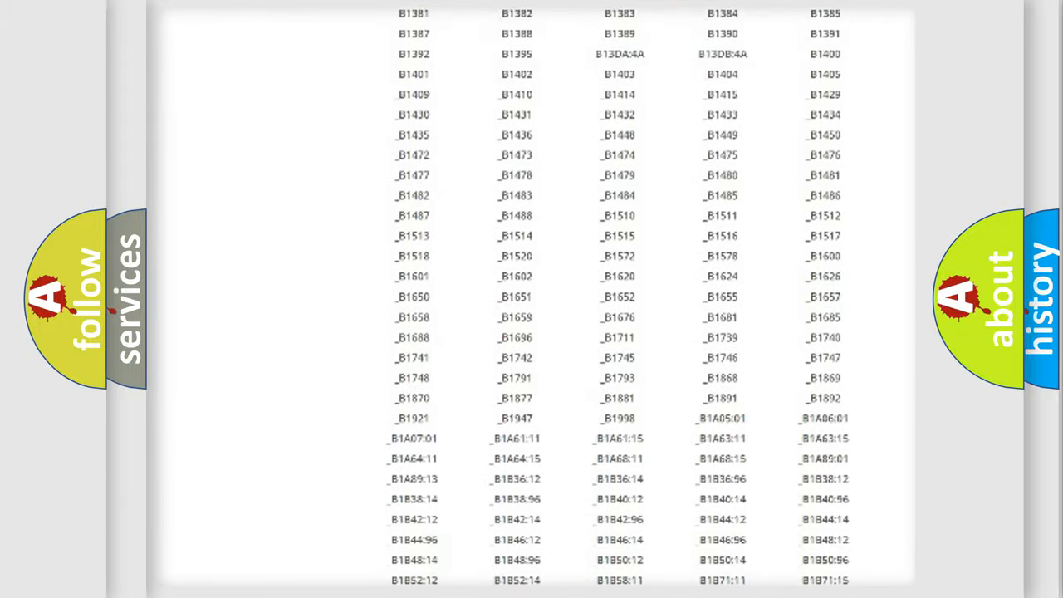
scroll("up", 3)
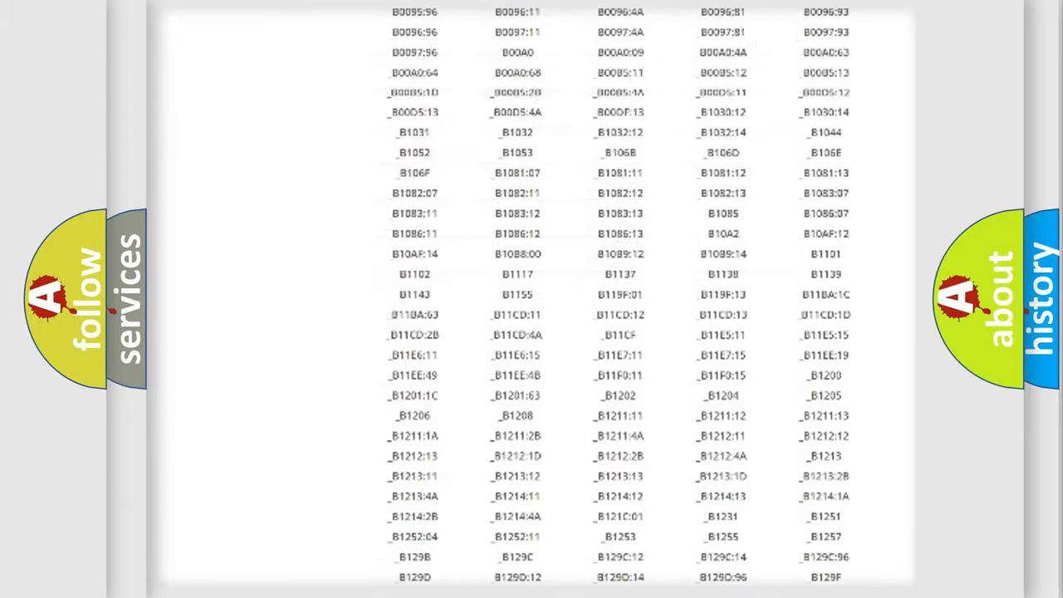
scroll("up", 3)
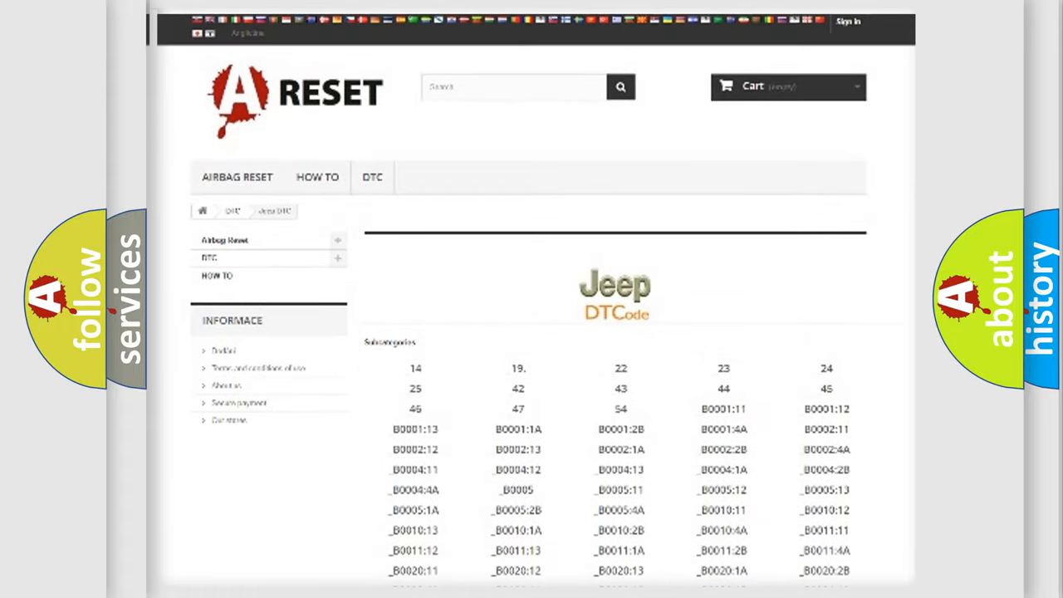